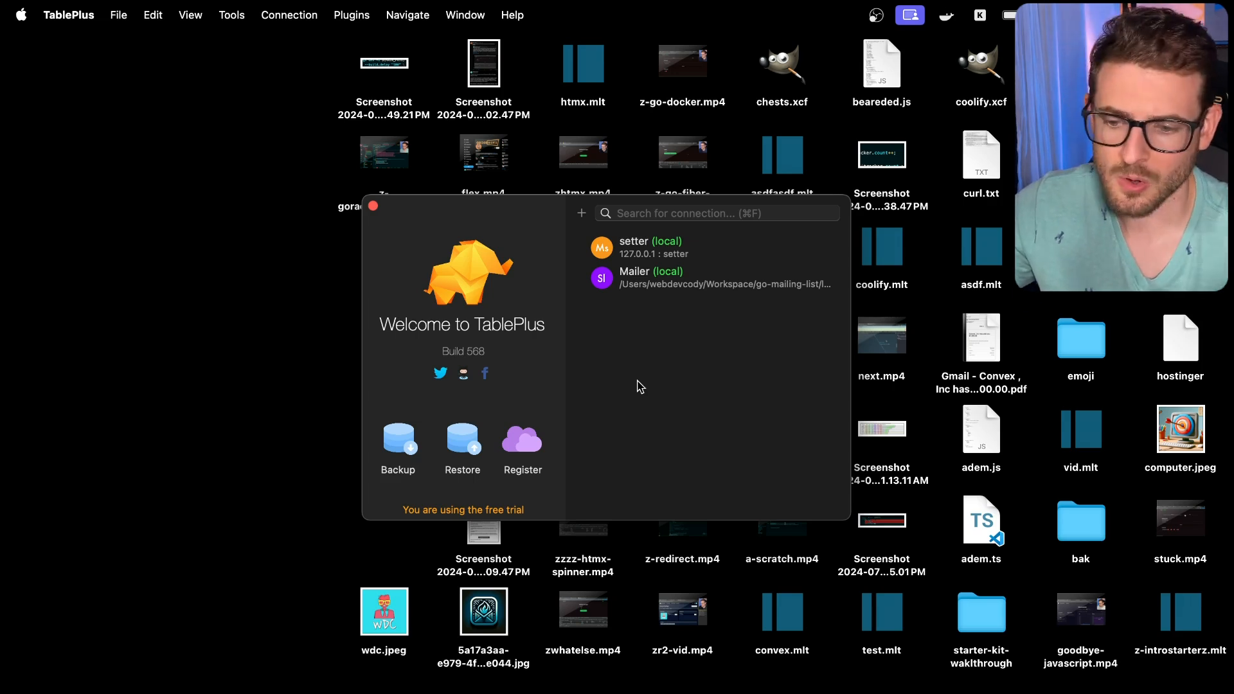
pyautogui.moveTo(629, 346)
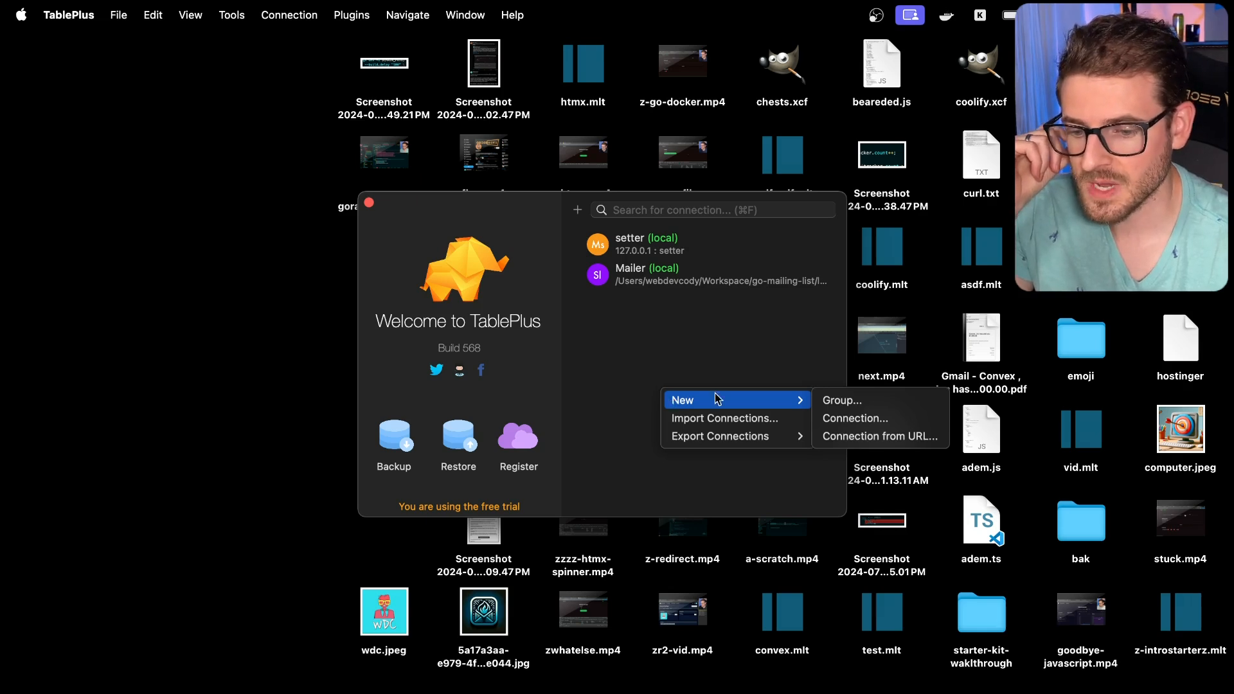
# Step: Begin a new connection and choose SQLite as the database type (searching 'sqli')
pyautogui.click(855, 418)
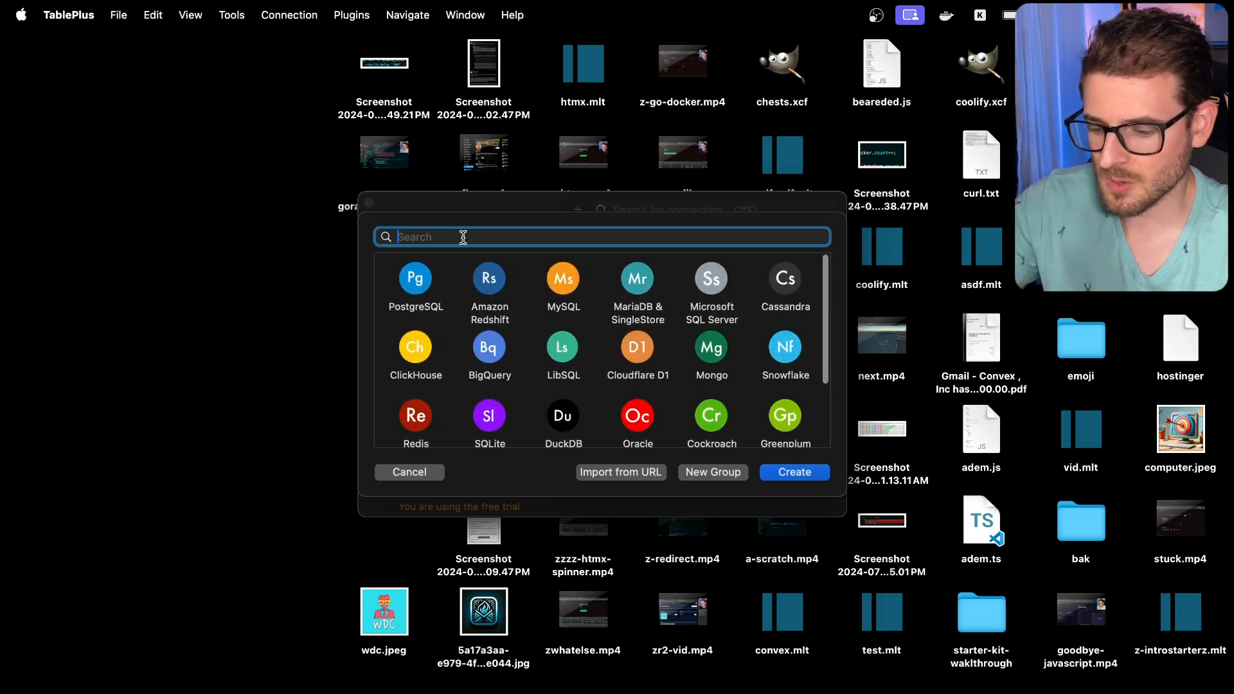
pyautogui.write('sqli')
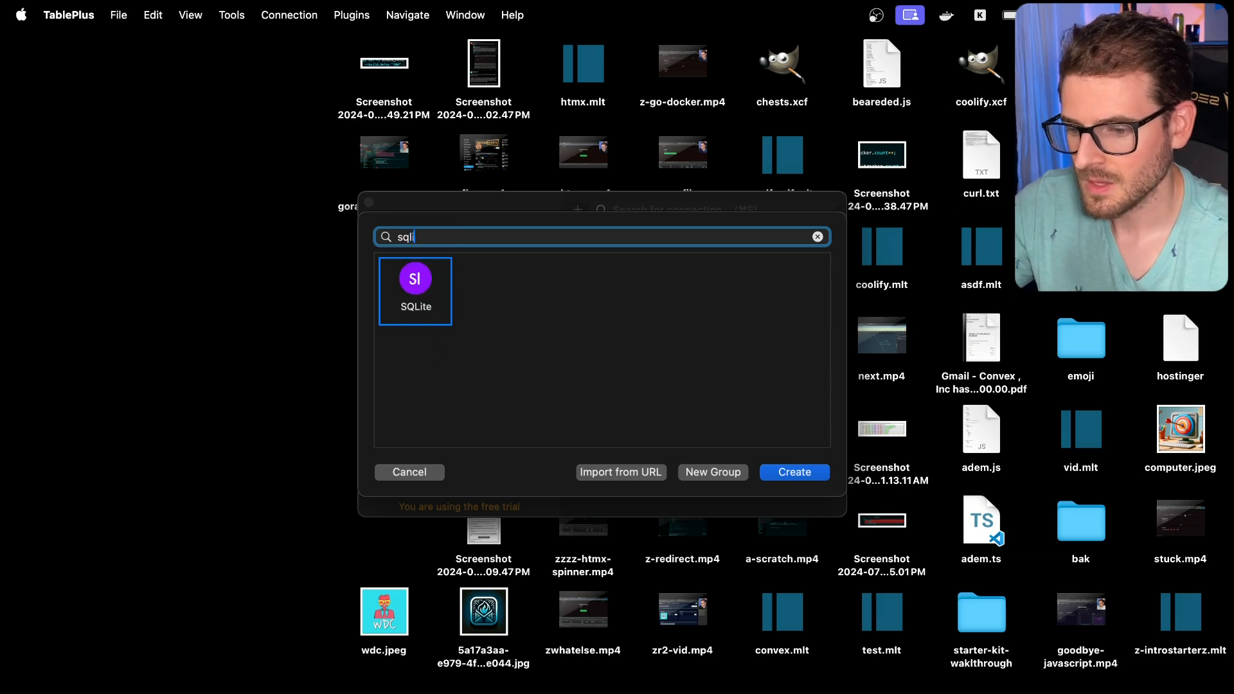
pyautogui.click(793, 472)
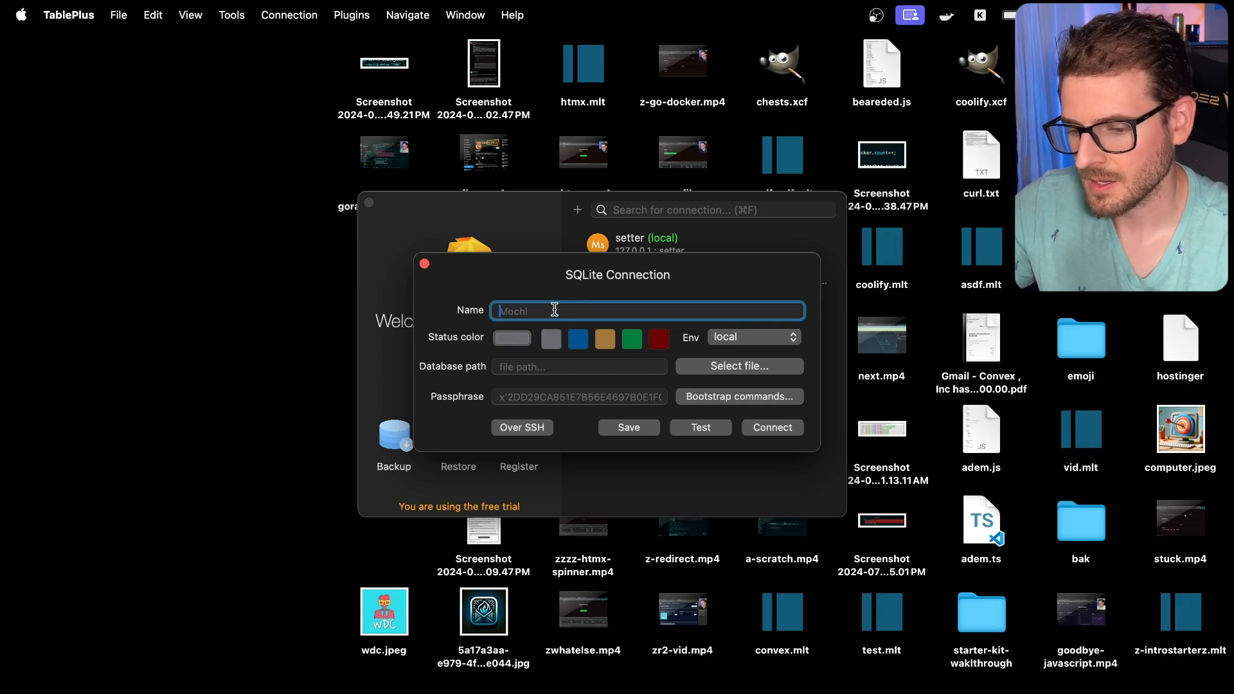
# Step: Name the connection 'Go Mailer', point it at local.db in go-mailing-list, and connect
pyautogui.write('Go Mailer')
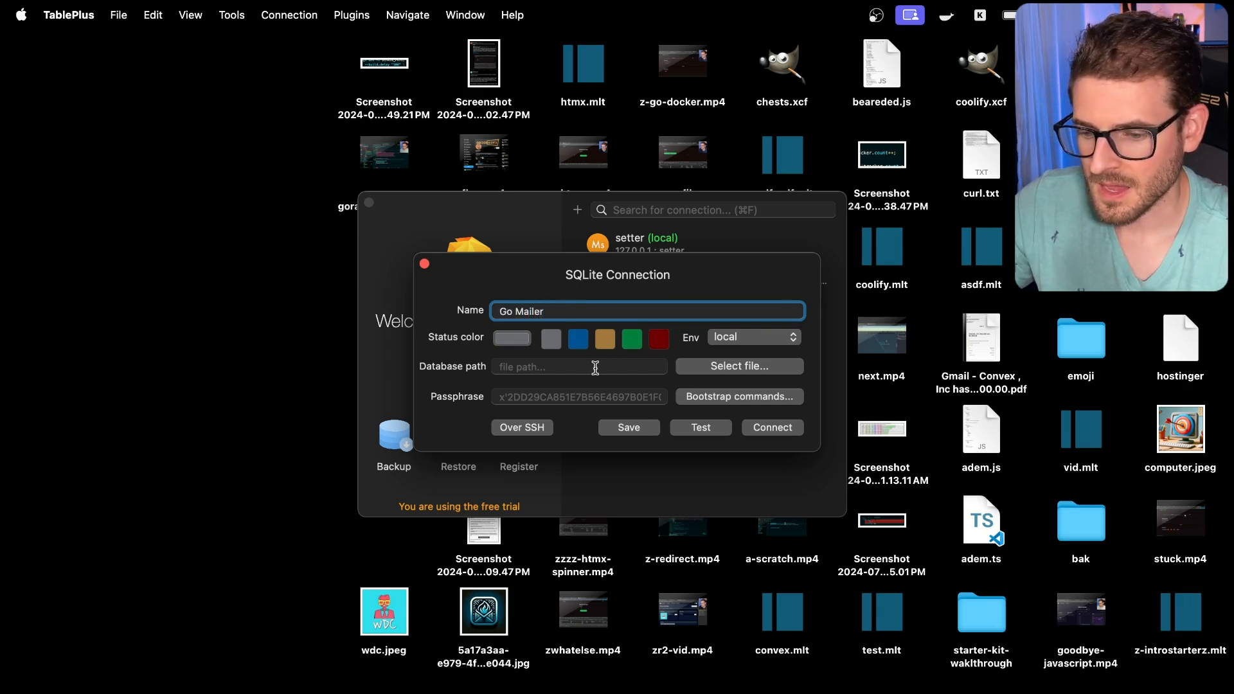
pyautogui.moveTo(714, 373)
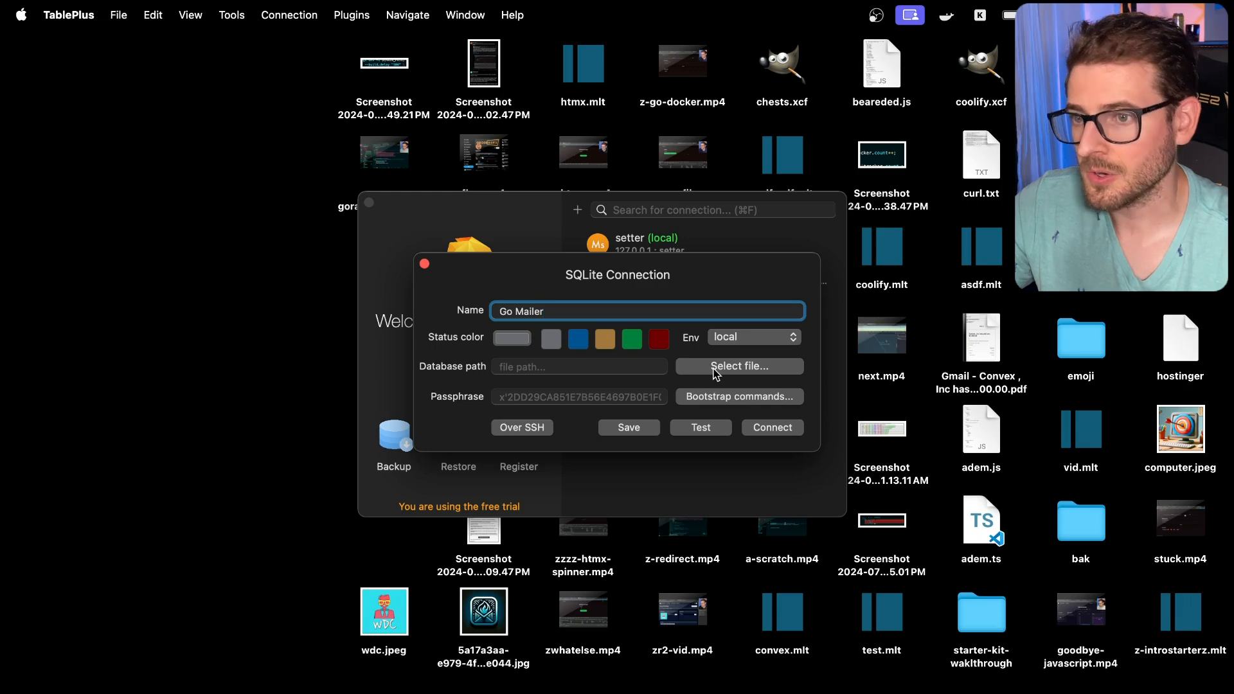
pyautogui.click(737, 366)
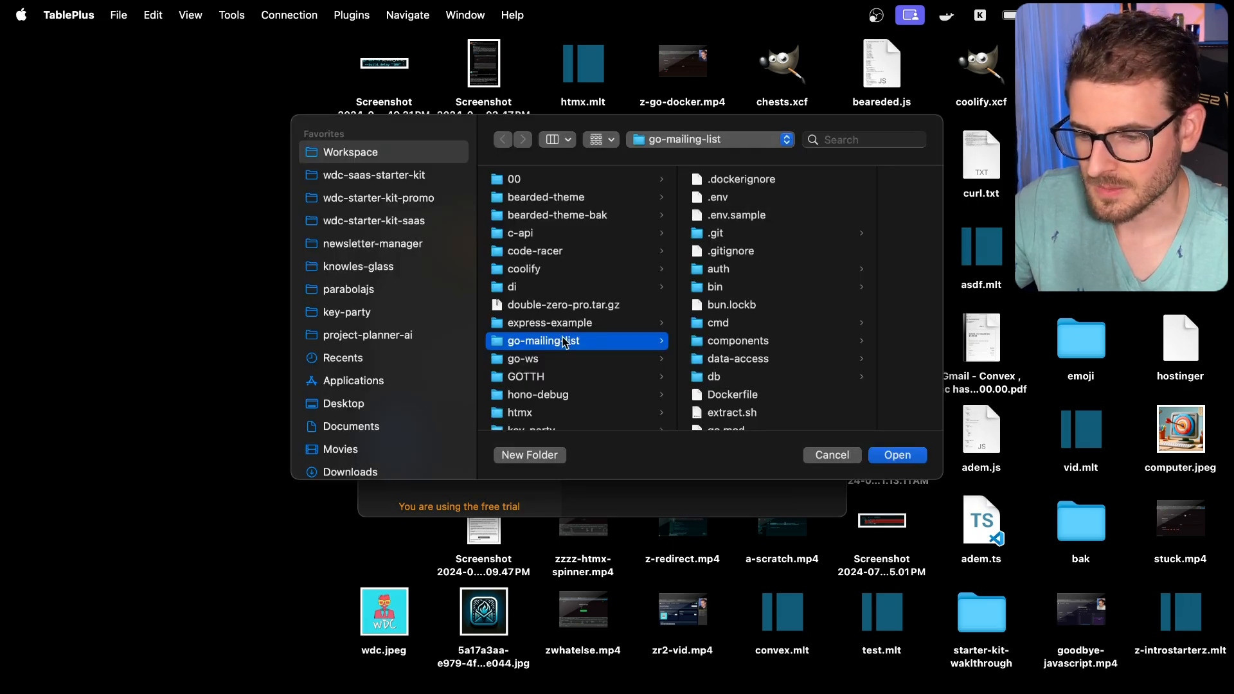
pyautogui.scroll(-3)
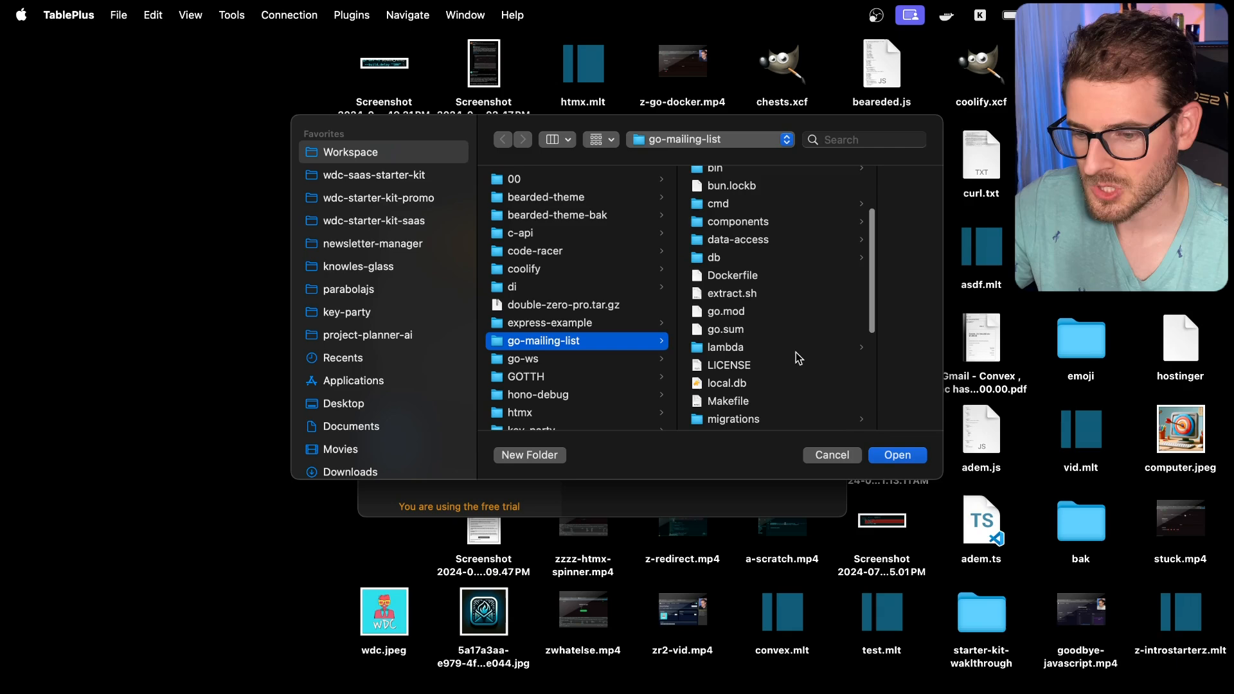
pyautogui.click(896, 455)
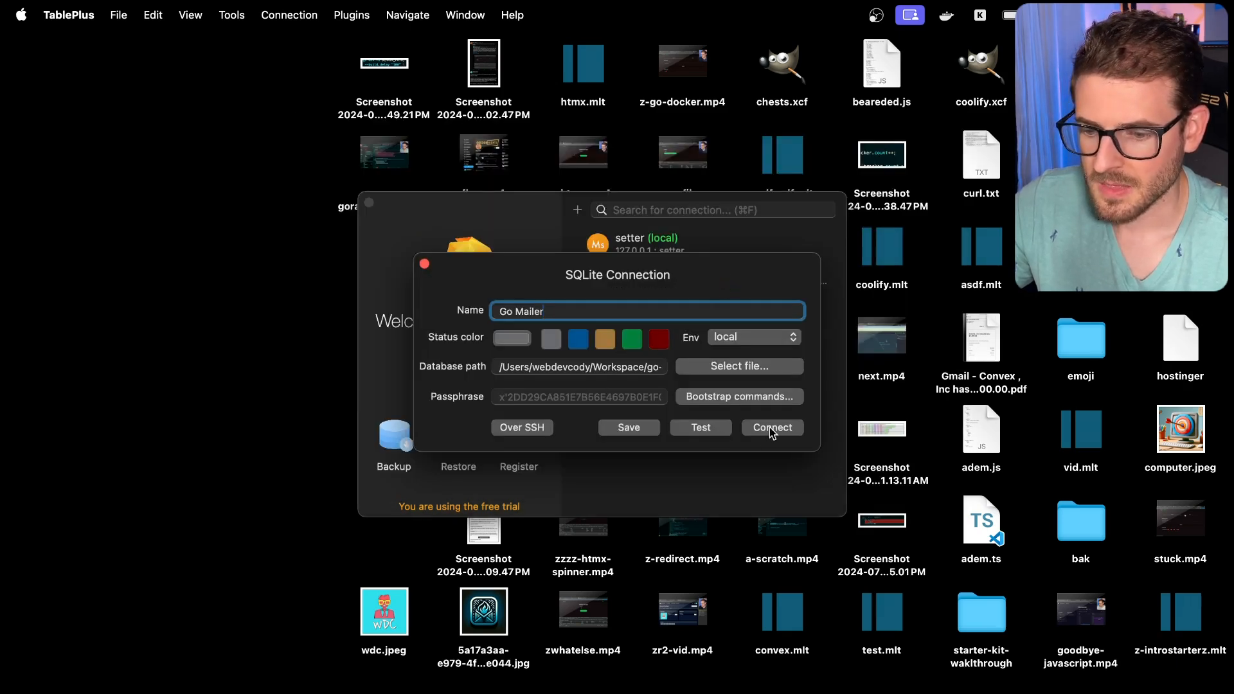
pyautogui.click(770, 426)
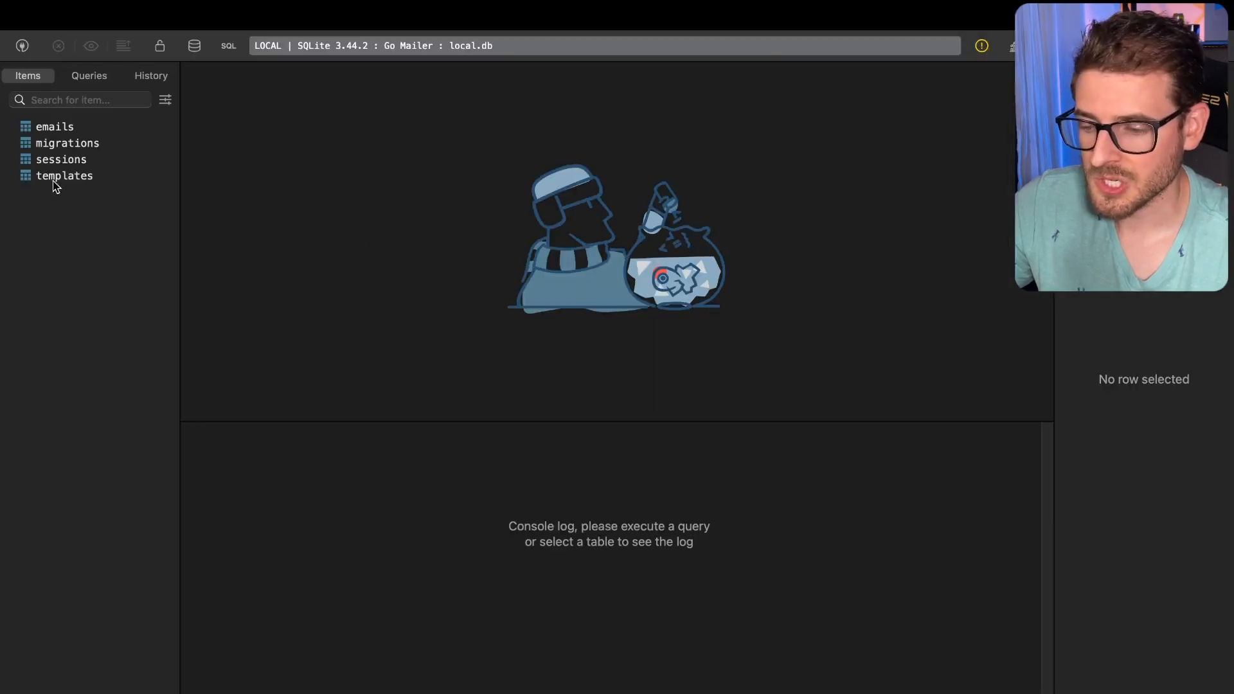
# Step: Browse the templates, migrations and emails tables, ending back on templates
pyautogui.click(64, 176)
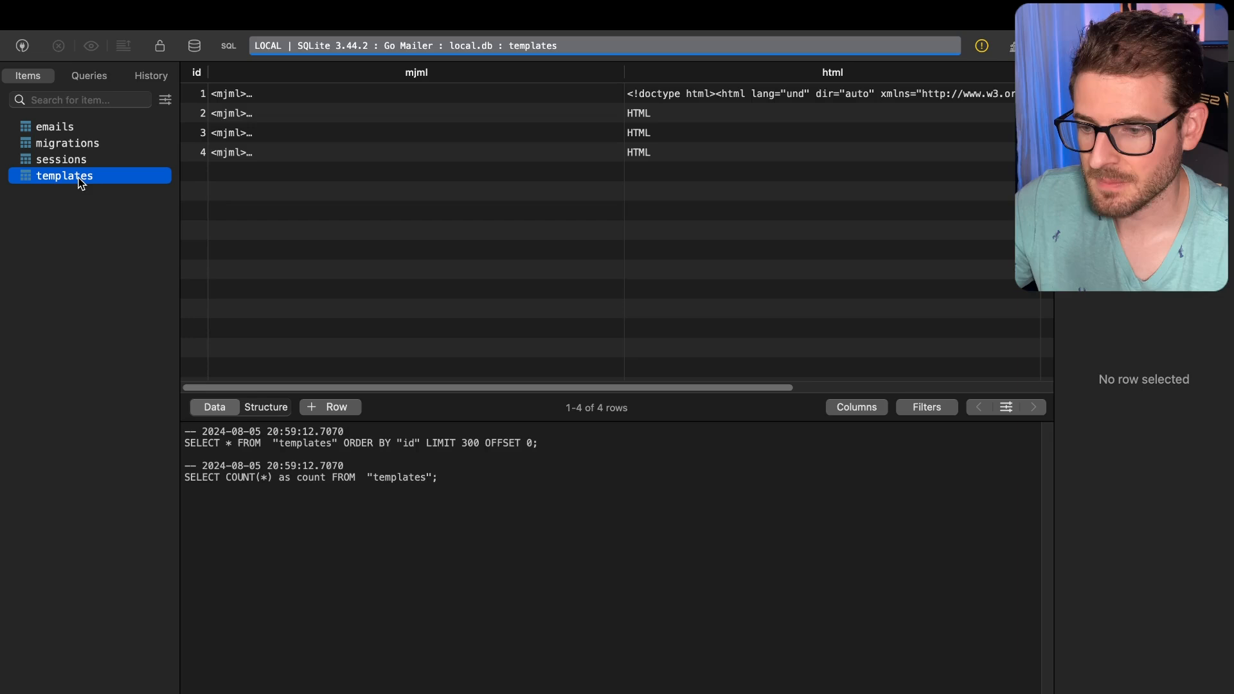
pyautogui.click(67, 142)
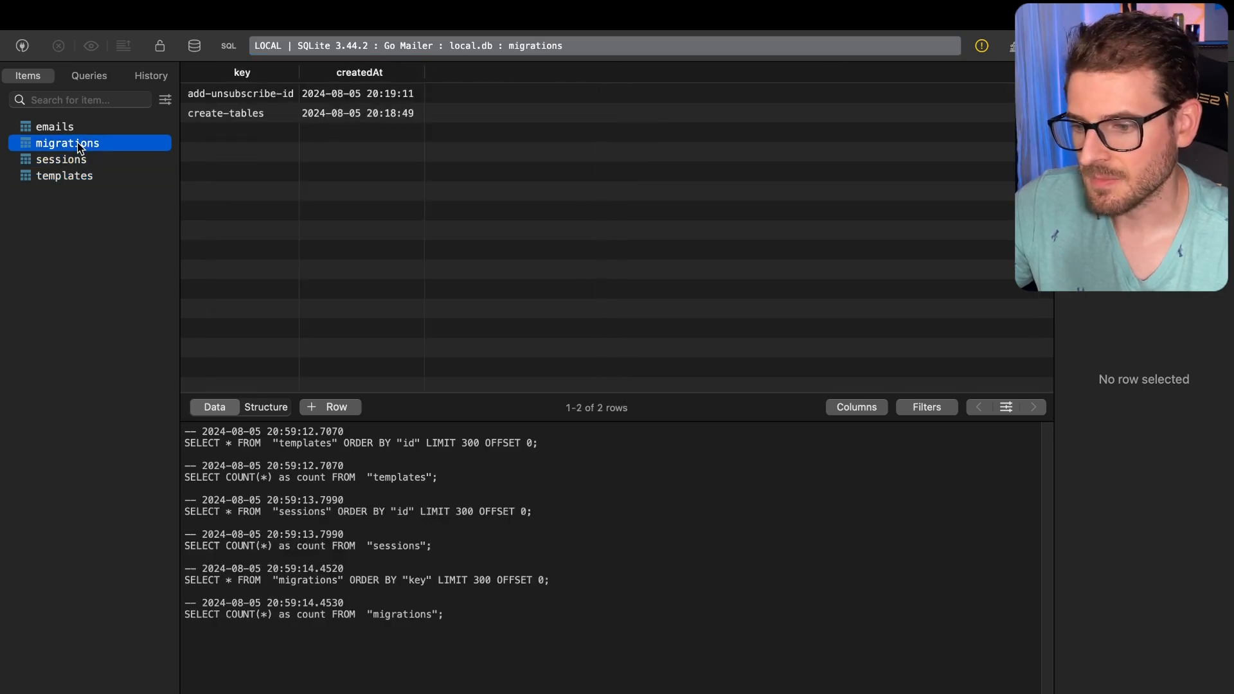
pyautogui.click(54, 126)
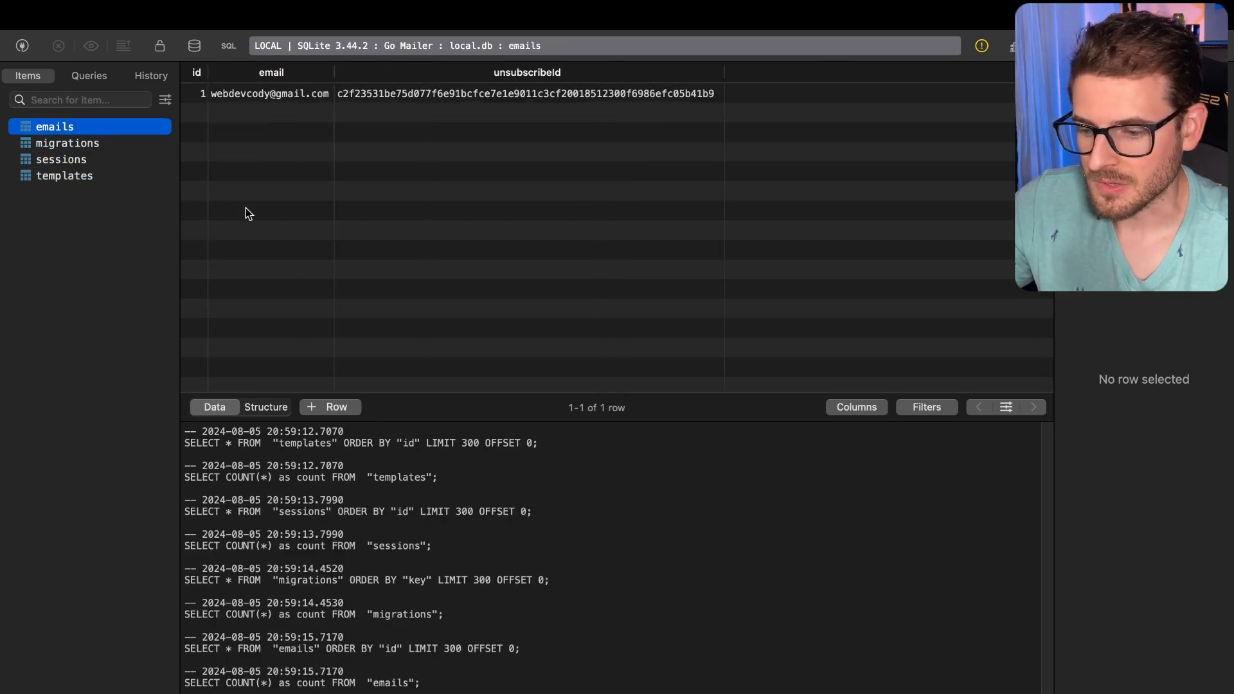
pyautogui.click(64, 176)
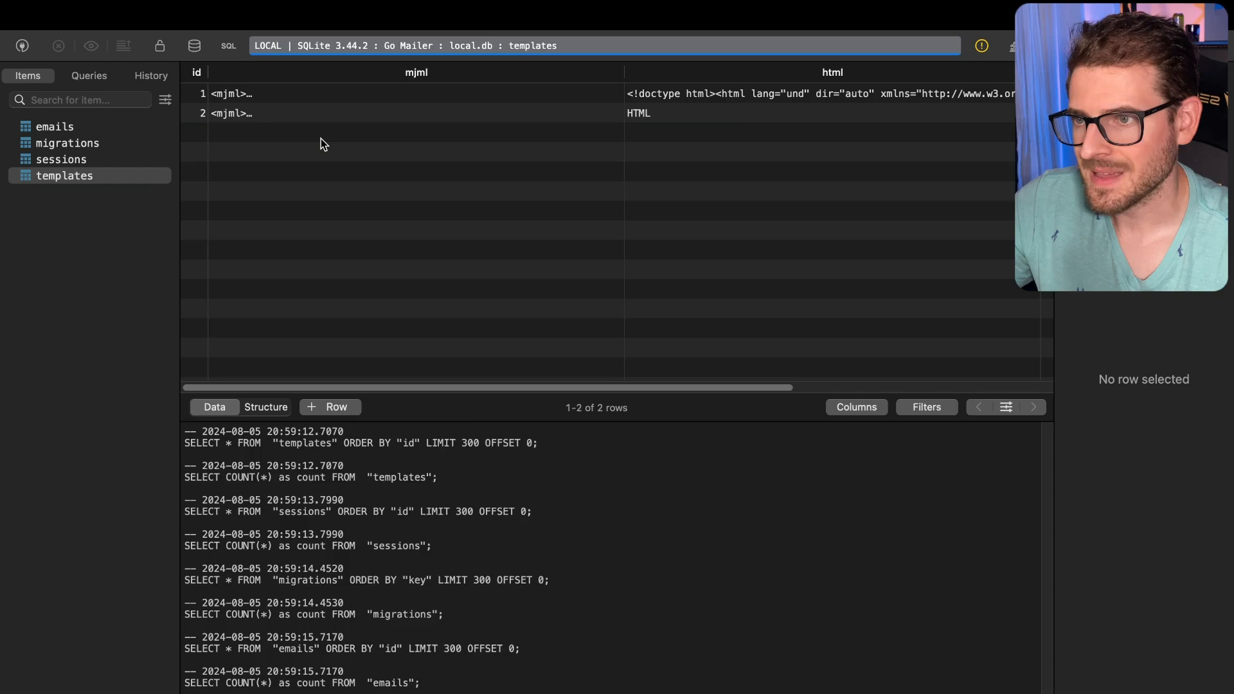
# Step: Delete template rows 3 and 4, review the columns, and start a blank SQL query
pyautogui.scroll(-3)
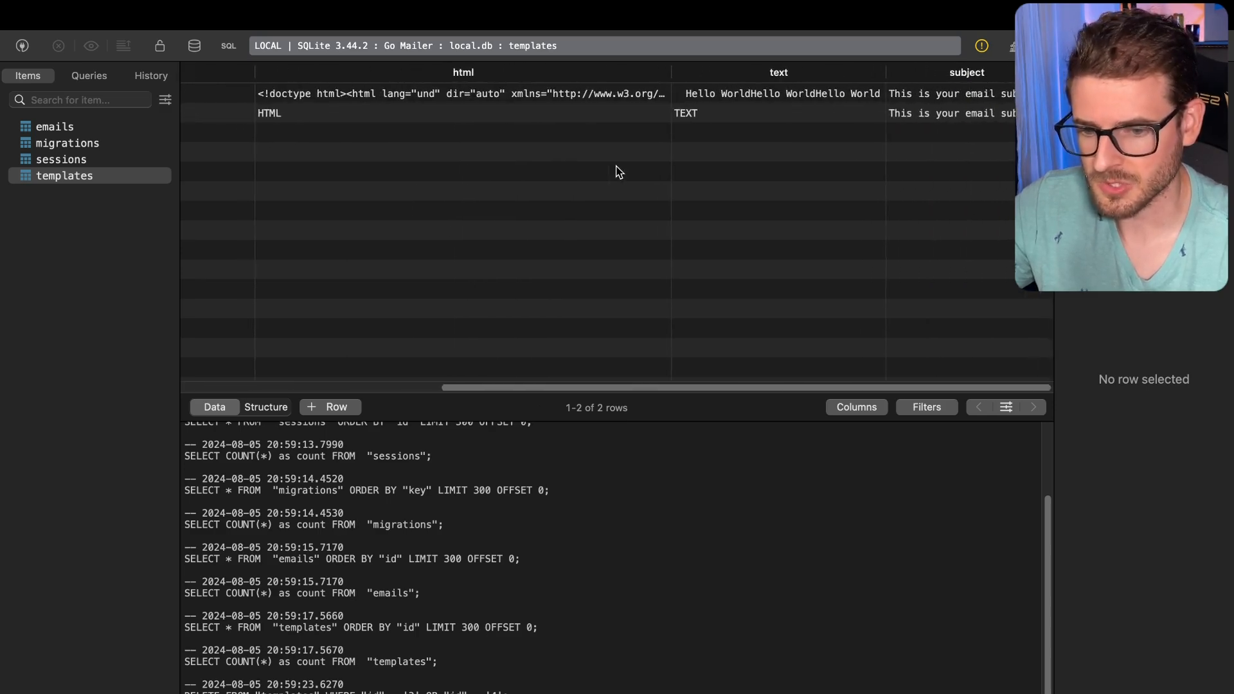
pyautogui.hscroll(-3)
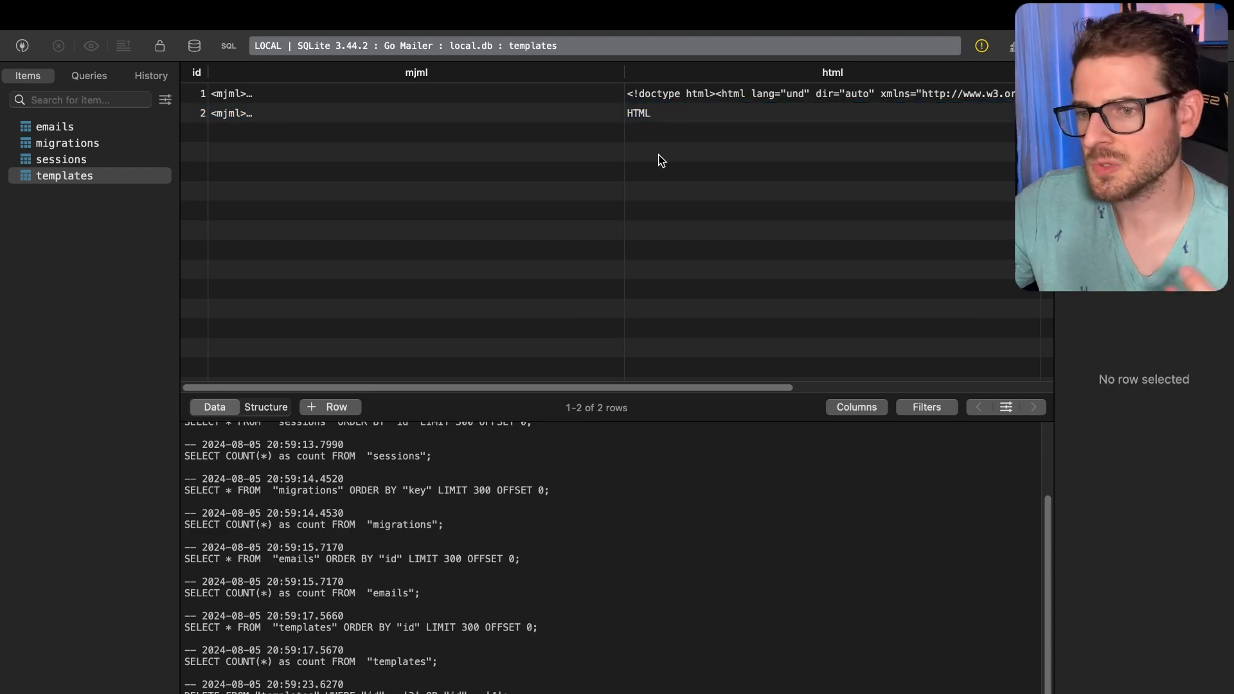
pyautogui.click(394, 113)
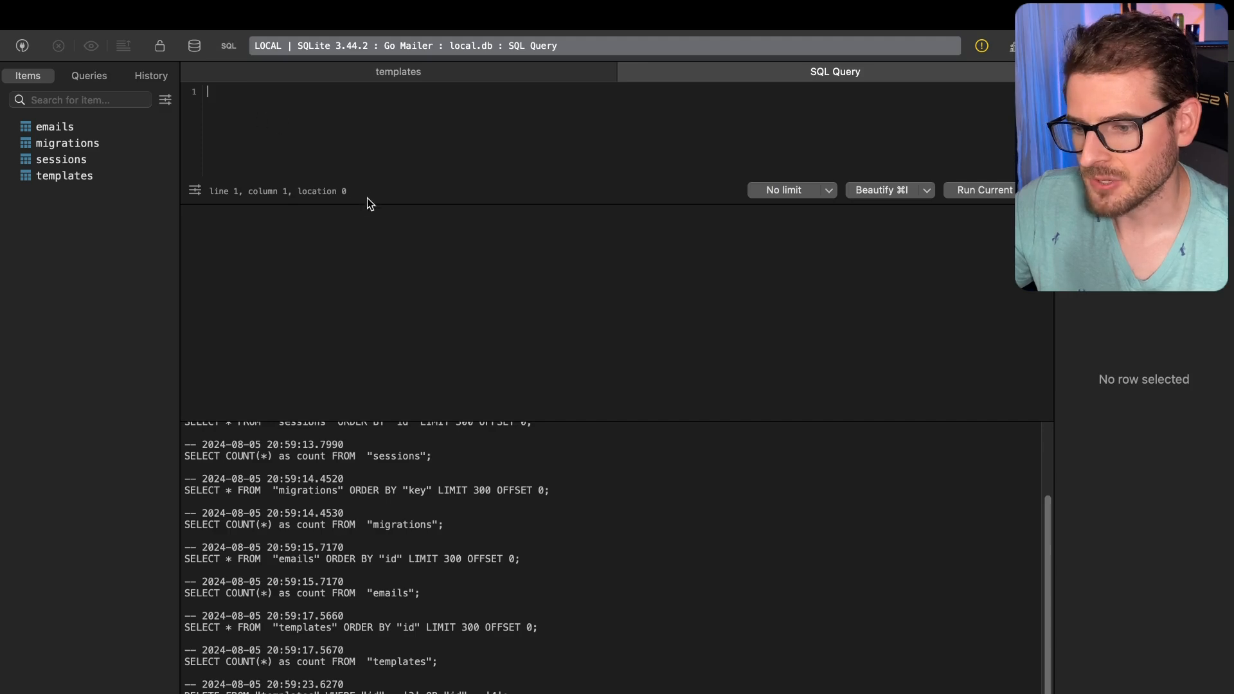
# Step: Write 'select * from emails;' and run it
pyautogui.write('select *')
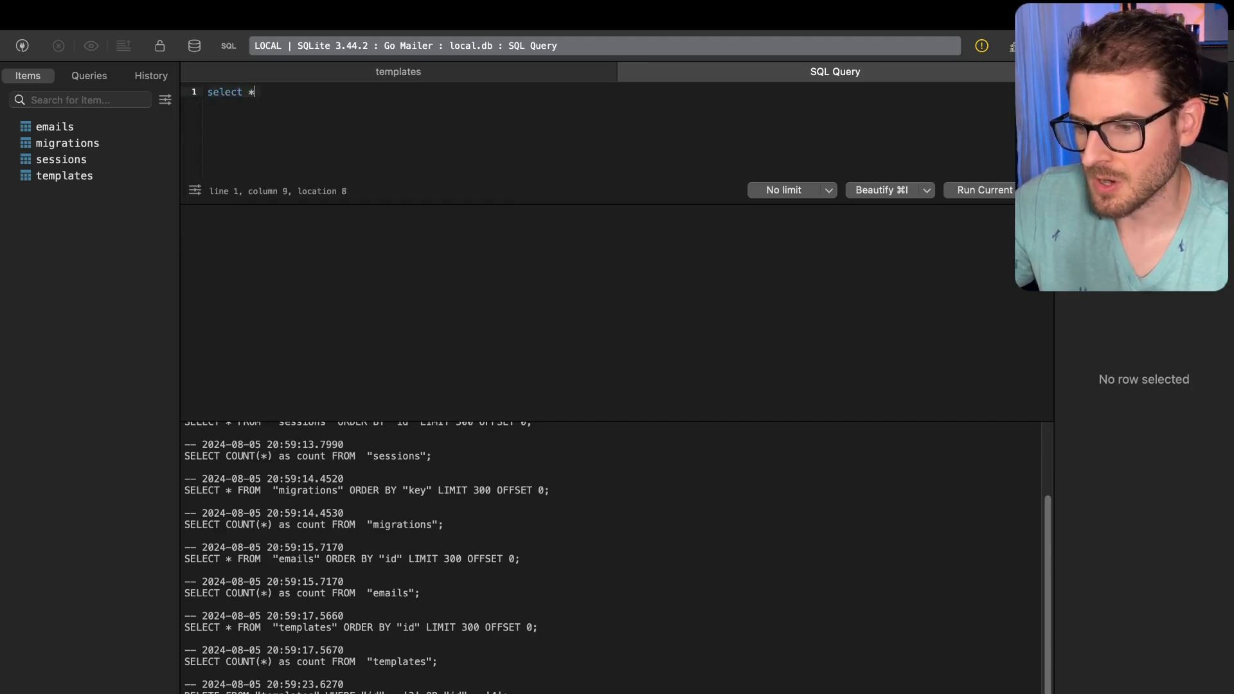
pyautogui.write('from emails;')
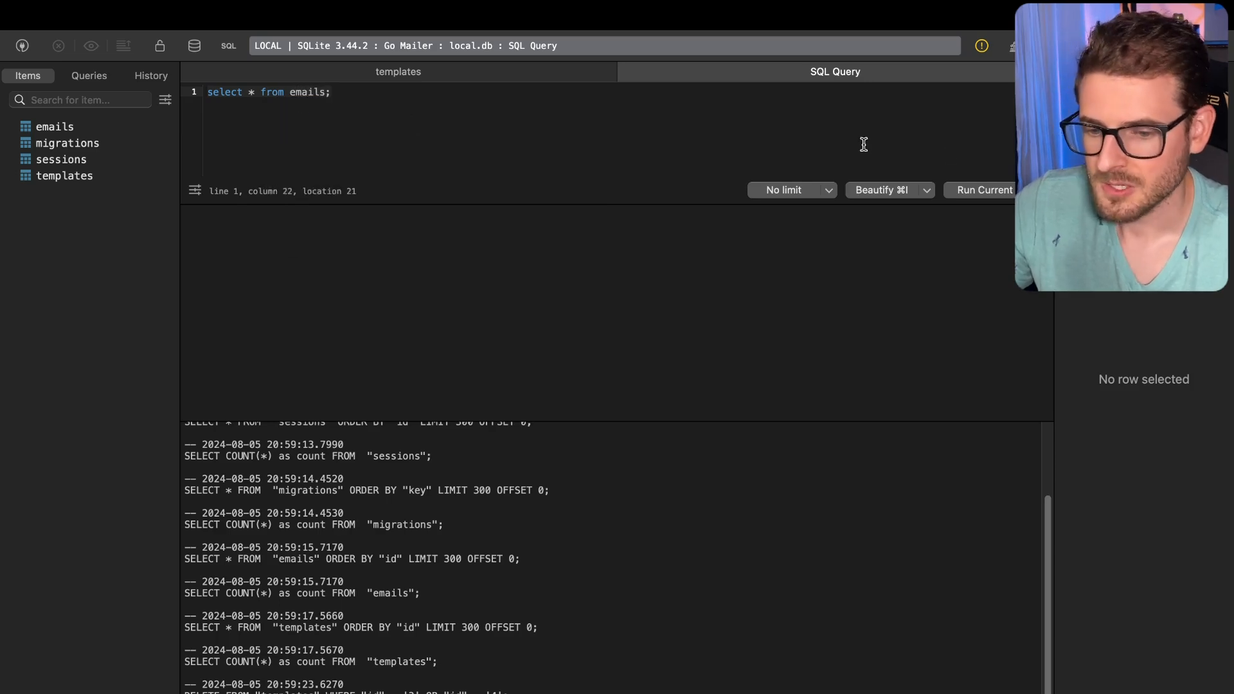
pyautogui.click(981, 191)
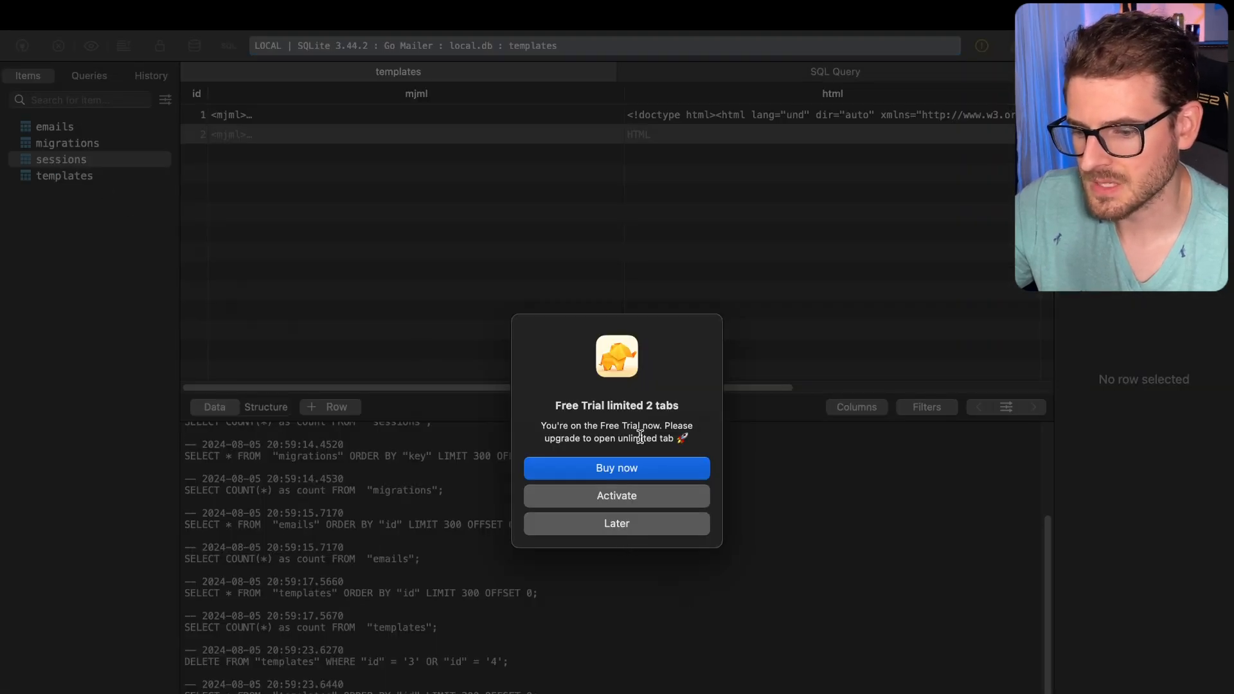
pyautogui.moveTo(616, 523)
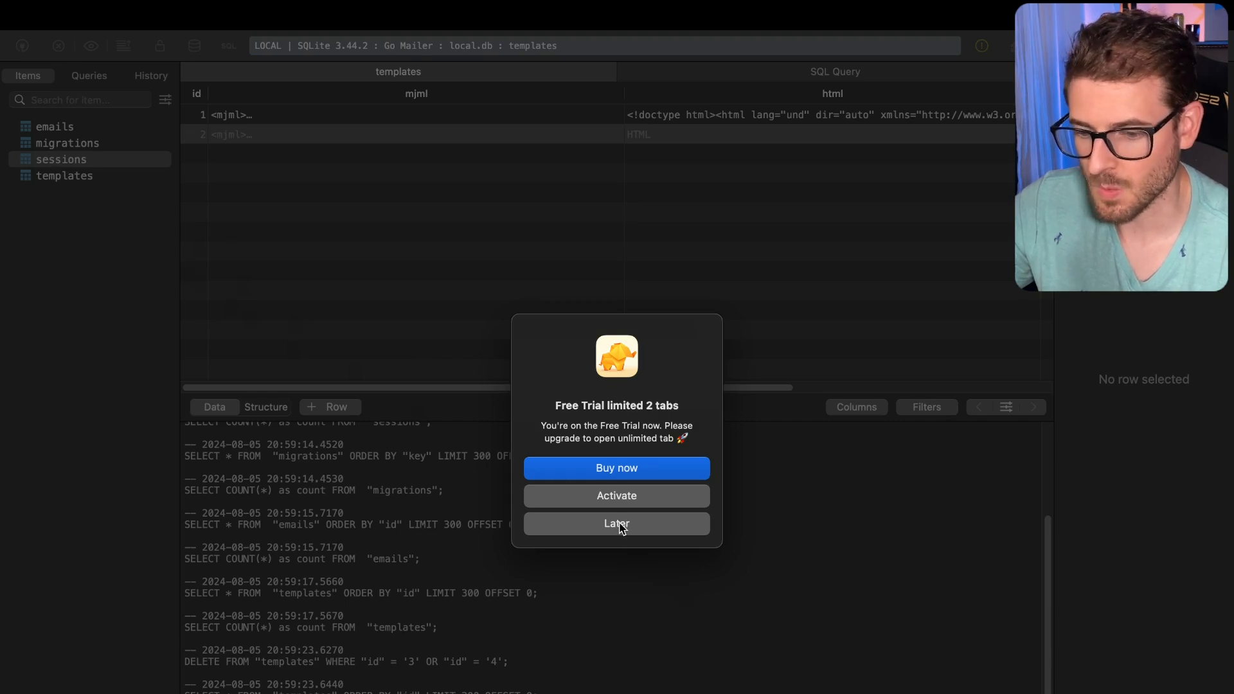
# Step: Dismiss the free-trial notice with Later, view migrations, and return to templates
pyautogui.click(615, 523)
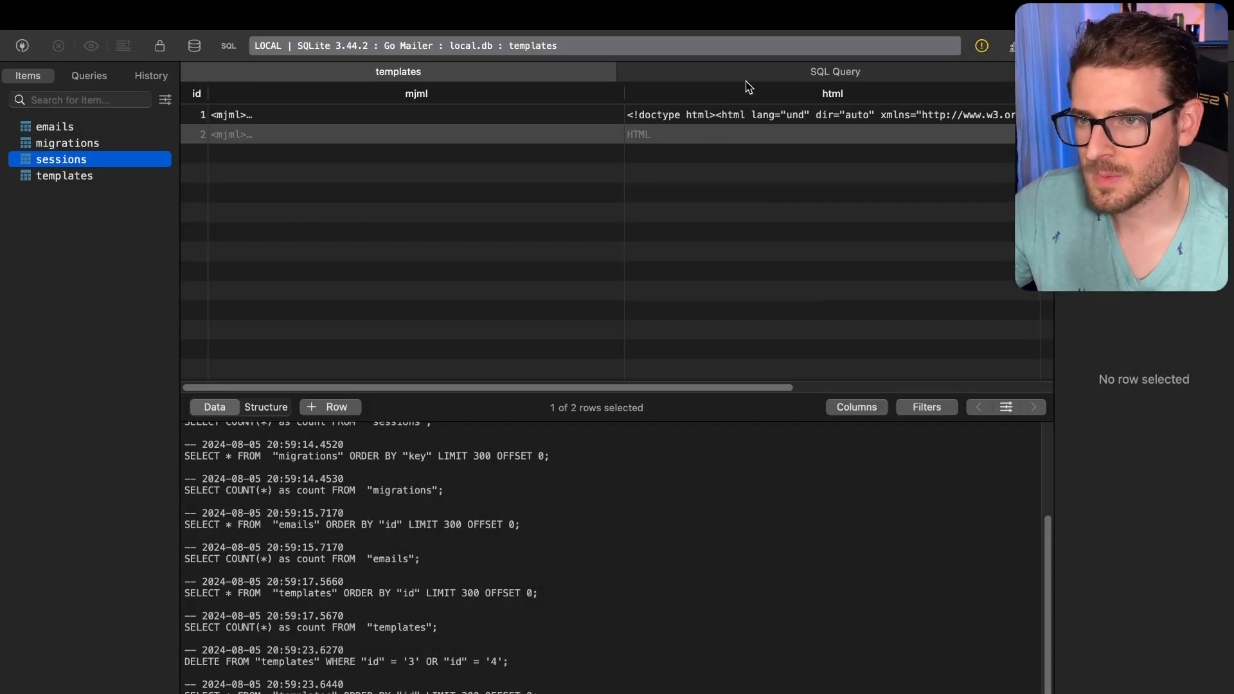
pyautogui.click(66, 143)
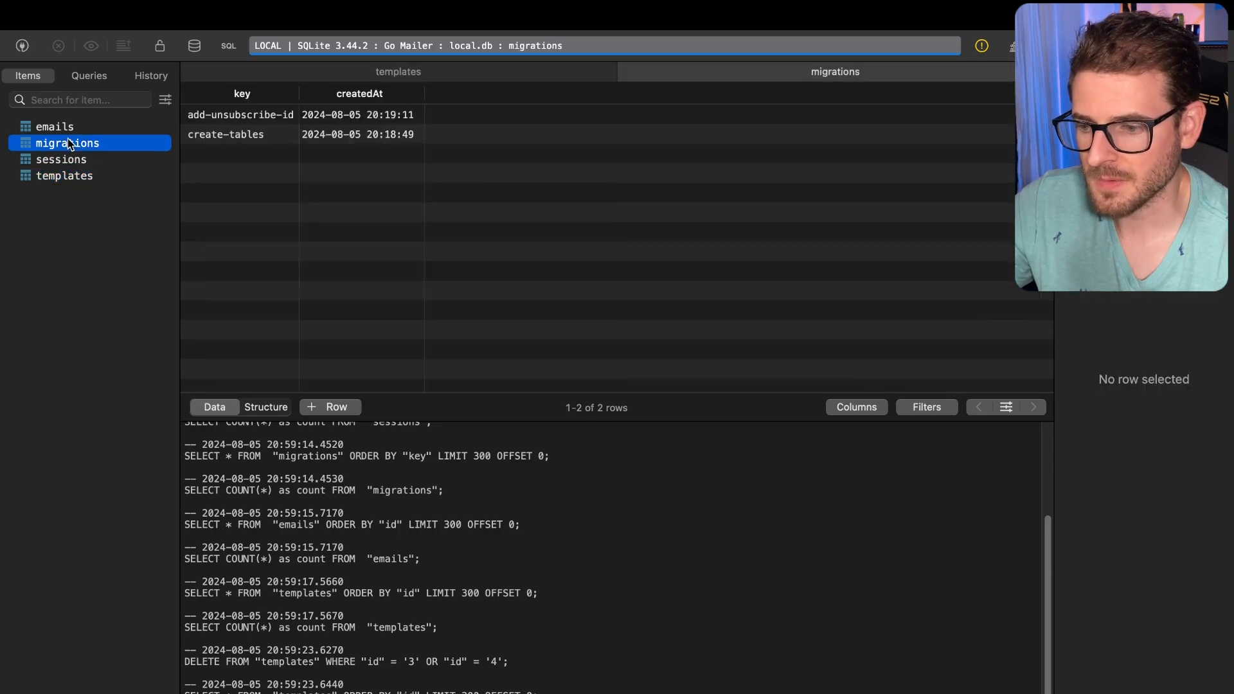
pyautogui.click(65, 177)
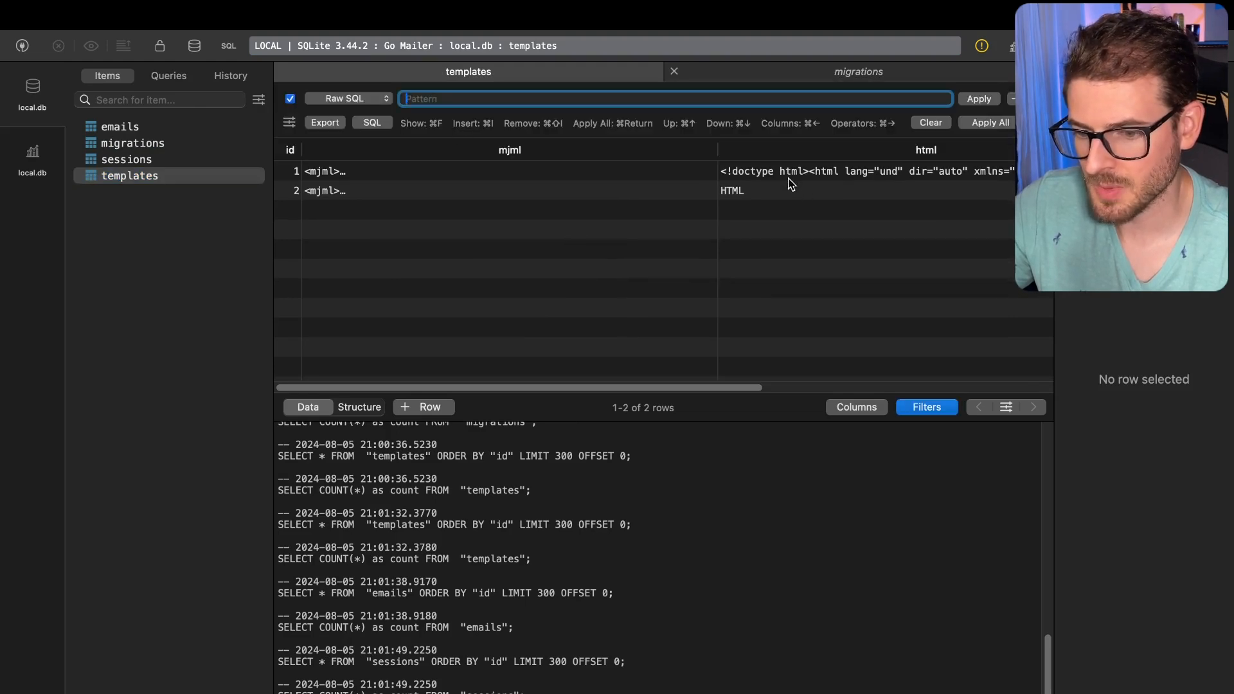
# Step: Filter templates where the text column Contains 'TEXT', leaving only row 2
pyautogui.click(346, 99)
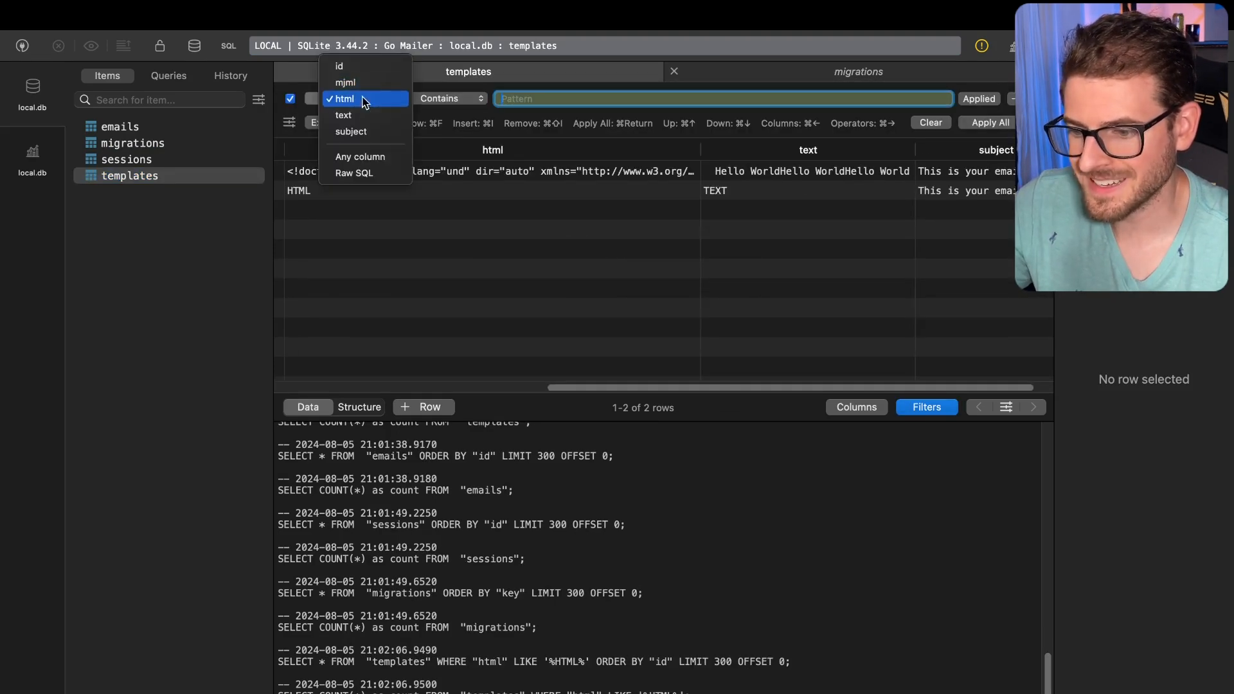
pyautogui.click(344, 114)
pyautogui.write('TEXT')
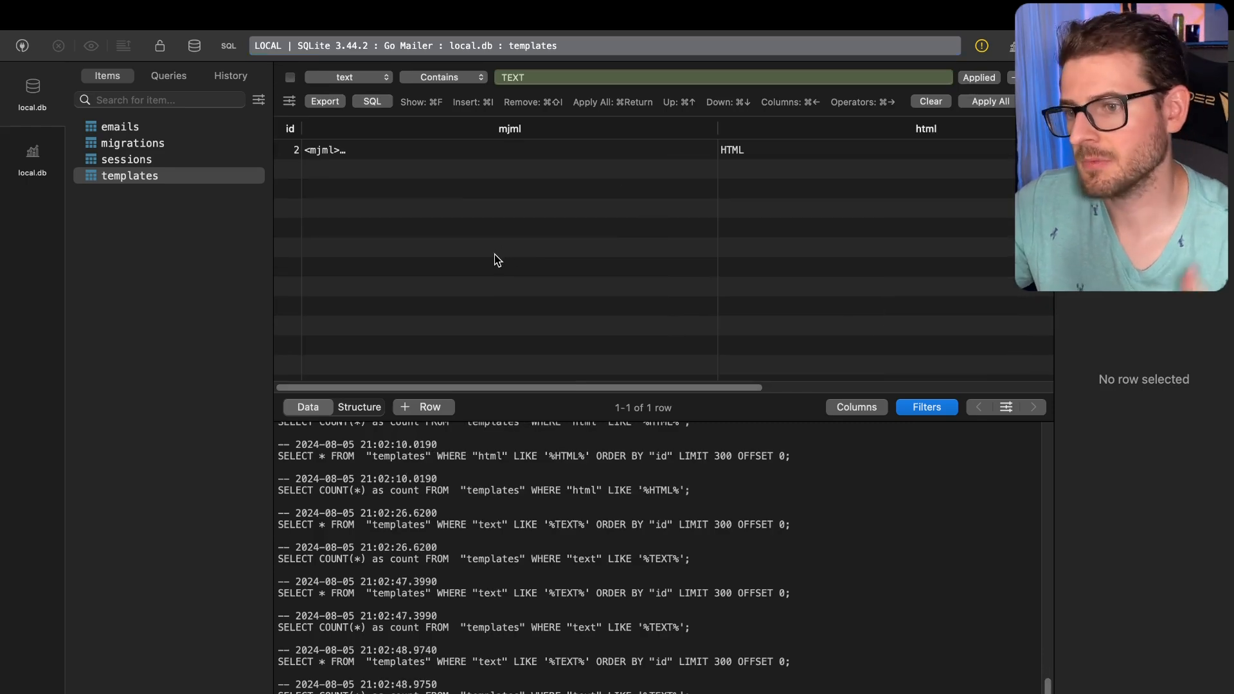
pyautogui.moveTo(572, 187)
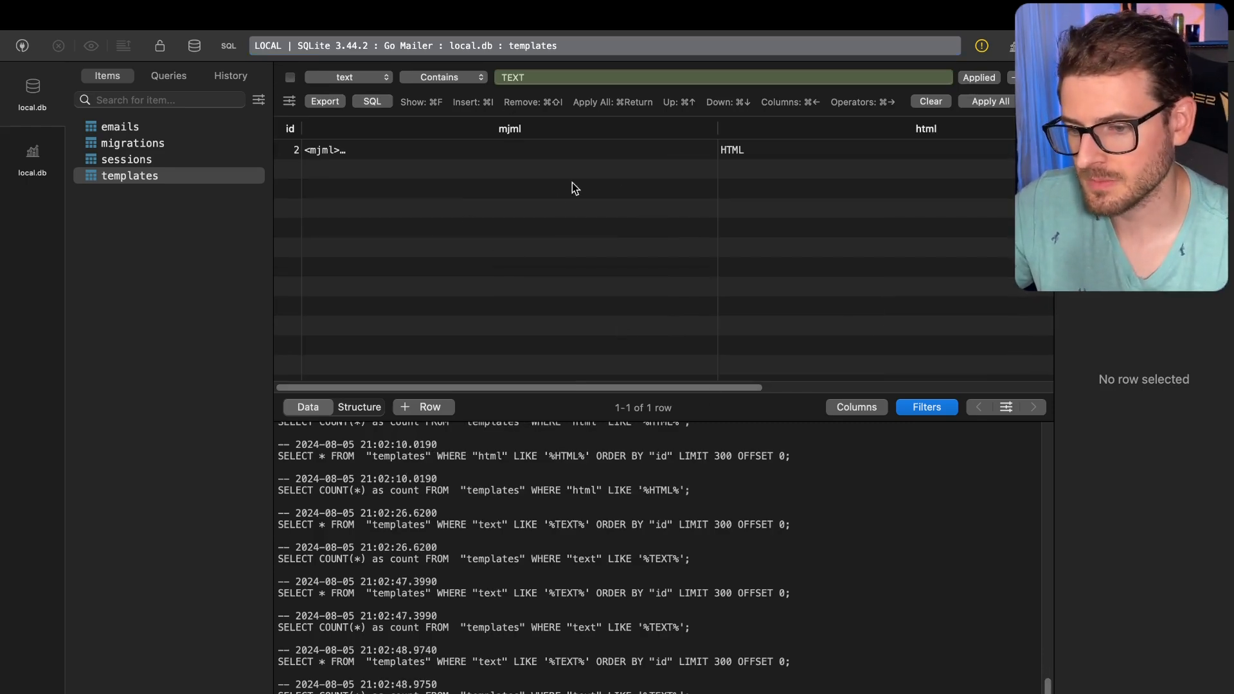
pyautogui.click(126, 160)
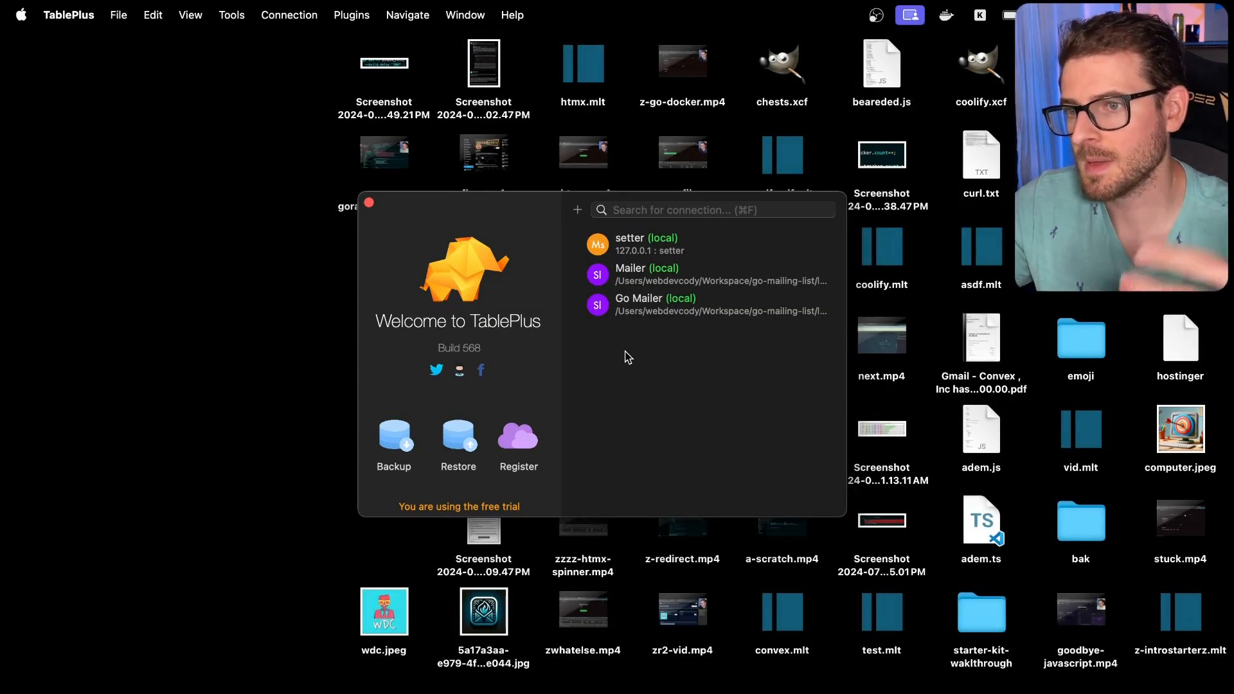
pyautogui.moveTo(716, 393)
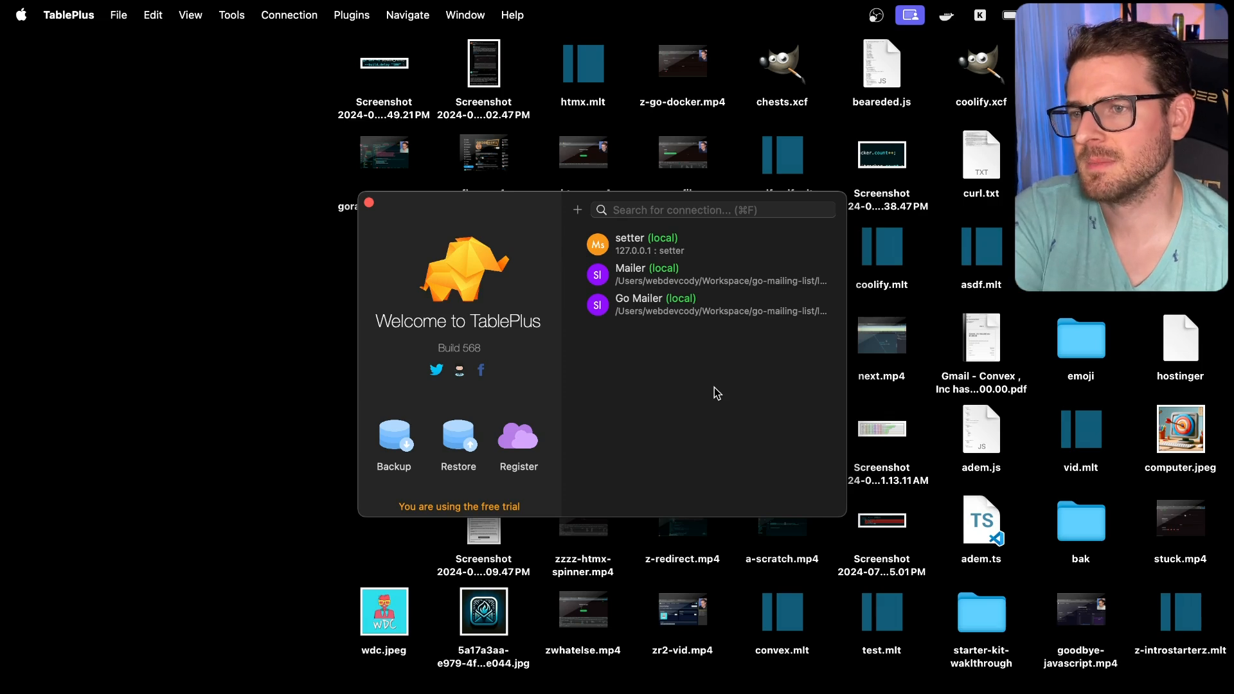